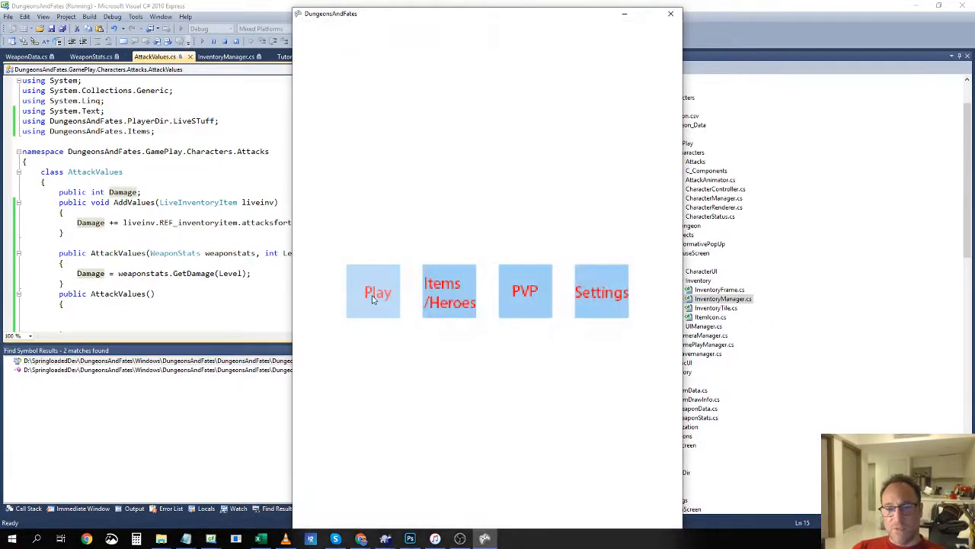
Start the tutorial with Play and equip the sword and shield from the weapon bar.
left_click(373, 291)
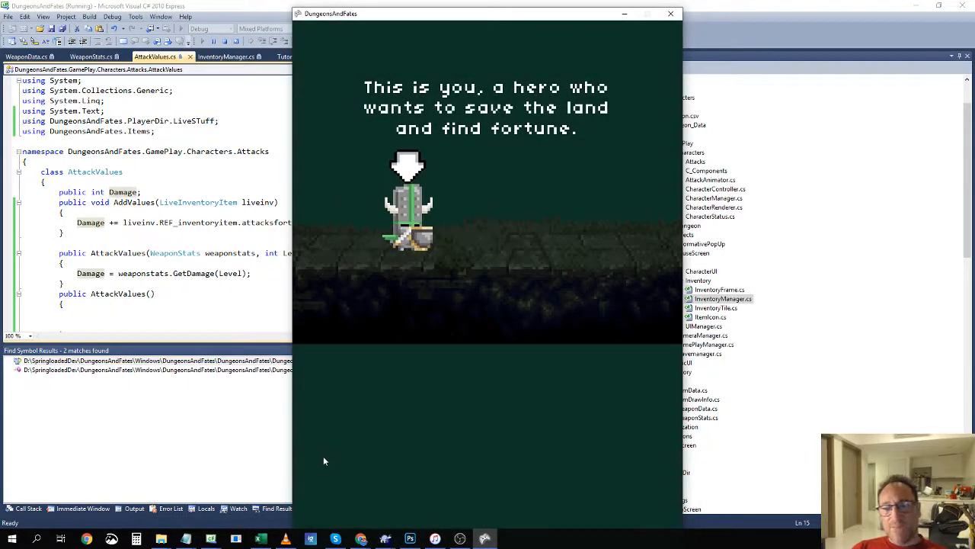
mouse_move(378, 426)
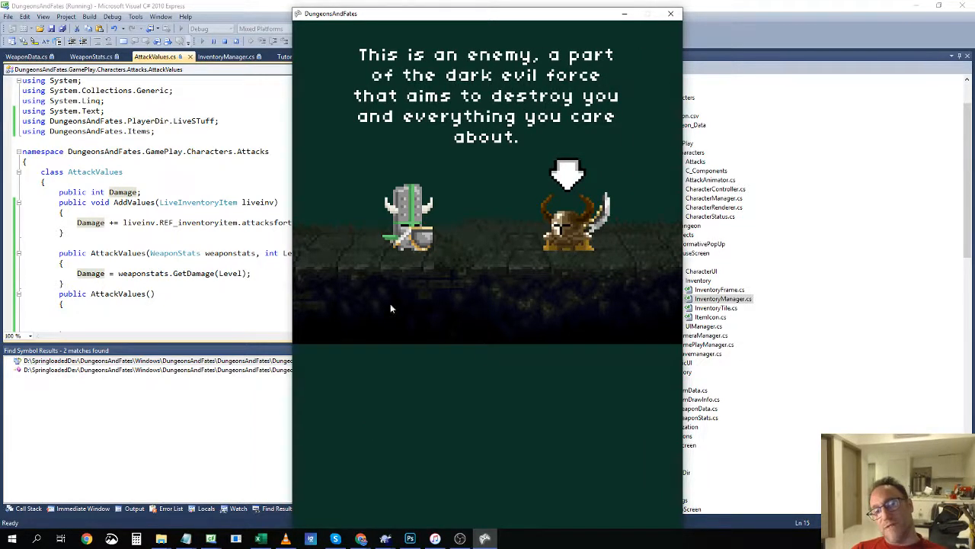
mouse_move(454, 265)
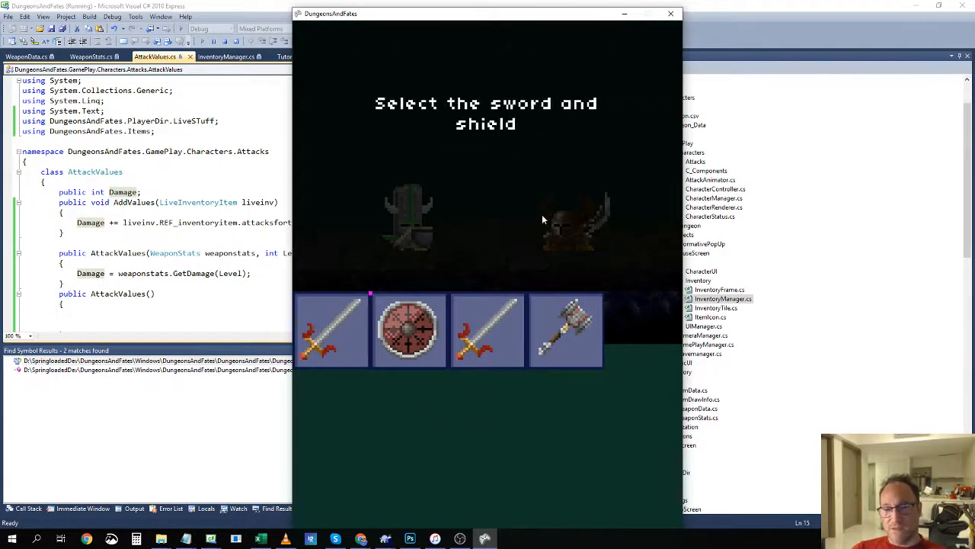
left_click(331, 329)
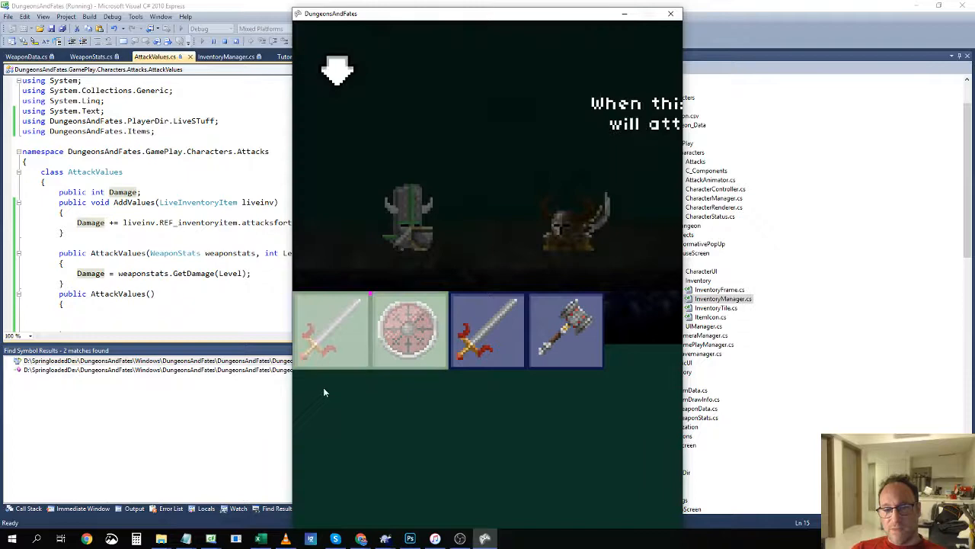